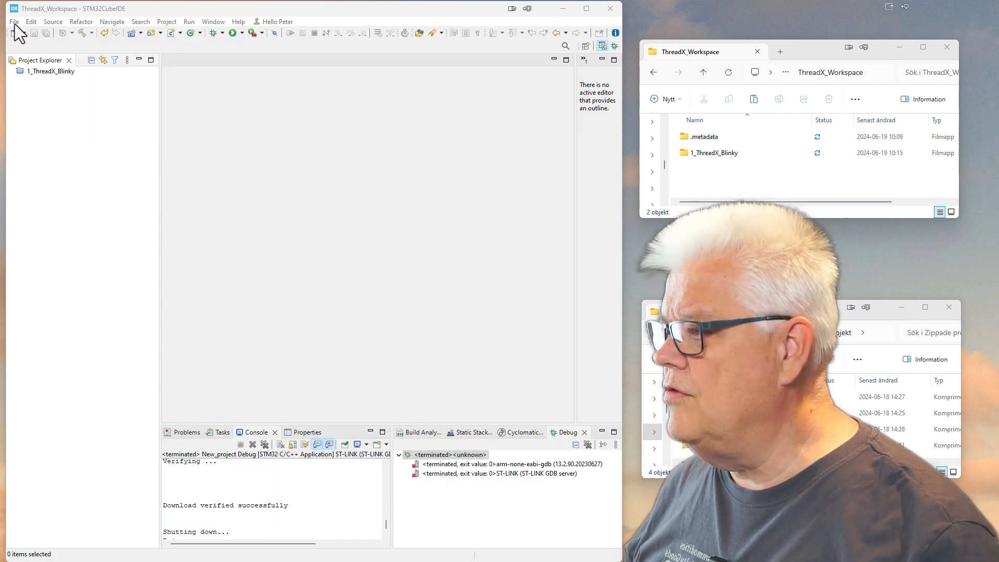
Start an import and pick General > Existing Projects into Workspace.
click(13, 21)
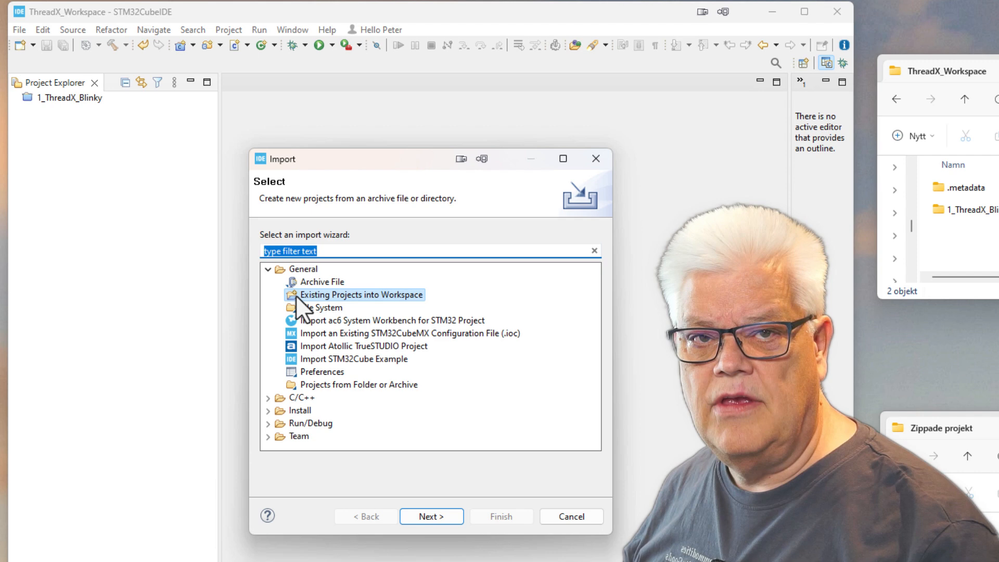
click(249, 409)
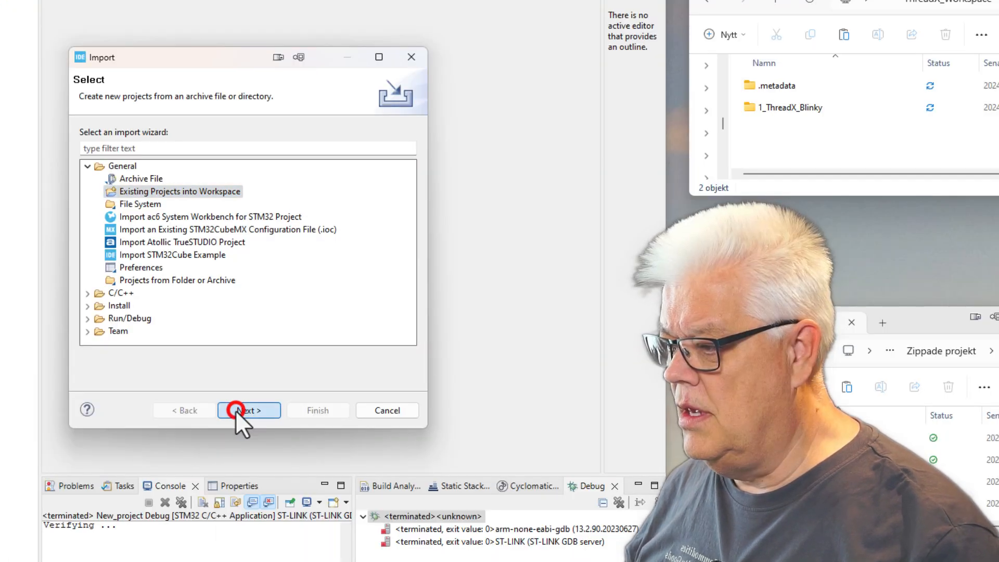
Advance to the import page and set the source to an archive file.
click(247, 409)
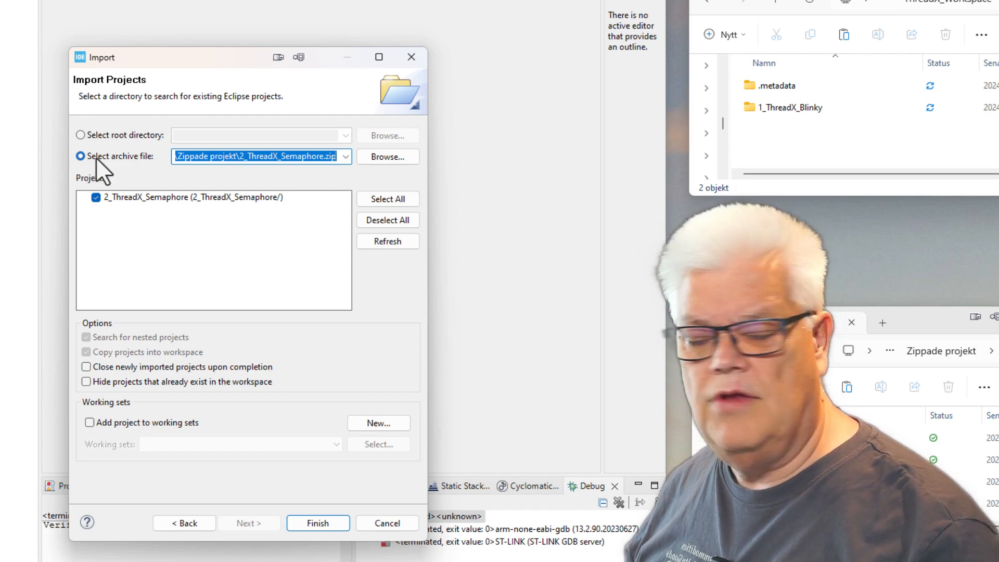
click(387, 157)
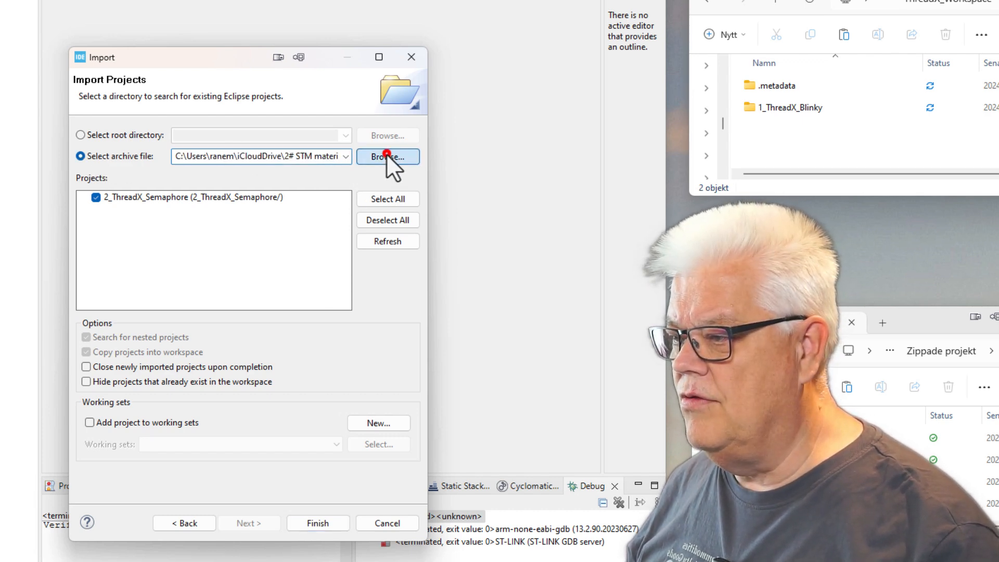
Import 2_ThreadX_Semaphore.zip from the Zippade projekt folder into the workspace.
click(387, 156)
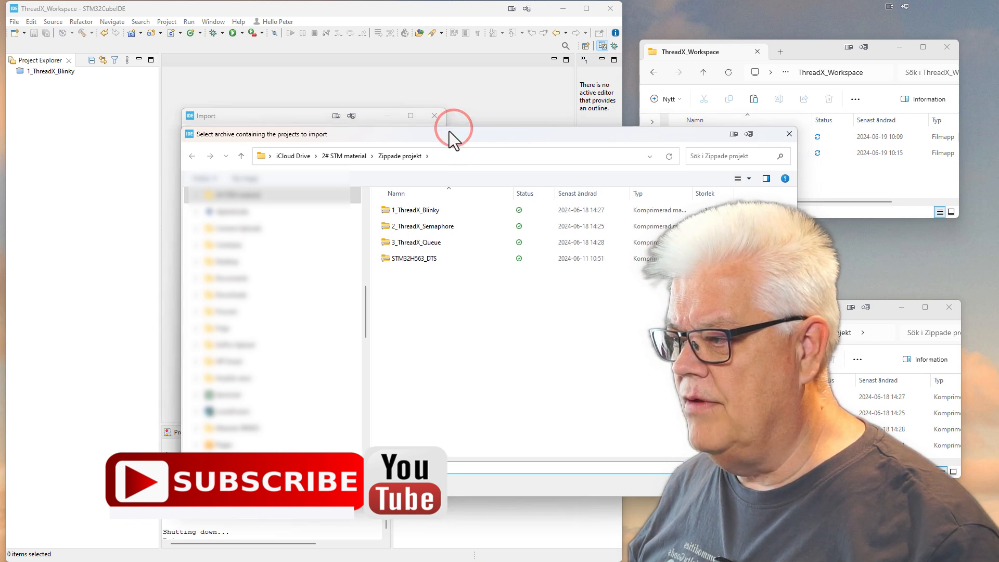
mouse_move(408, 216)
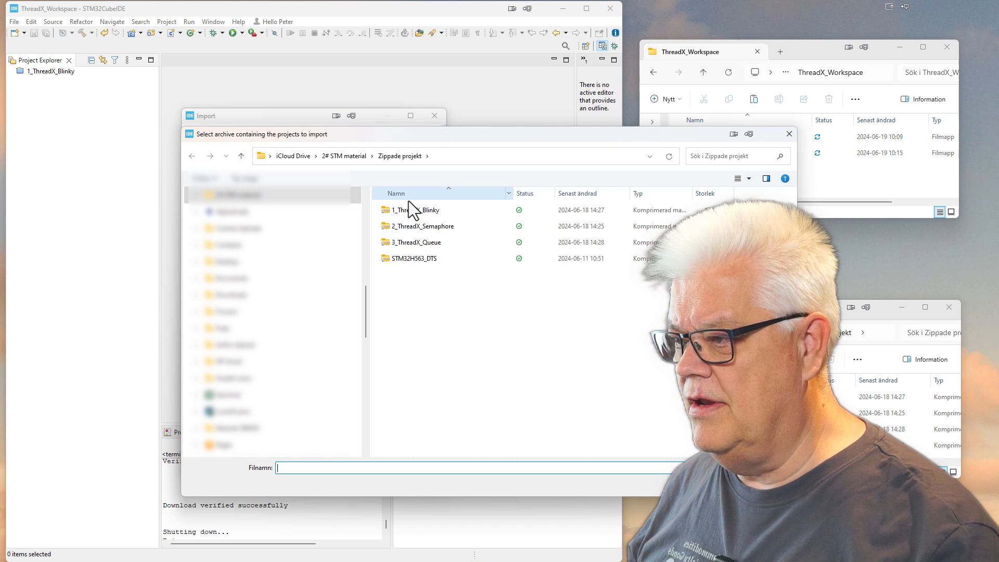
click(422, 226)
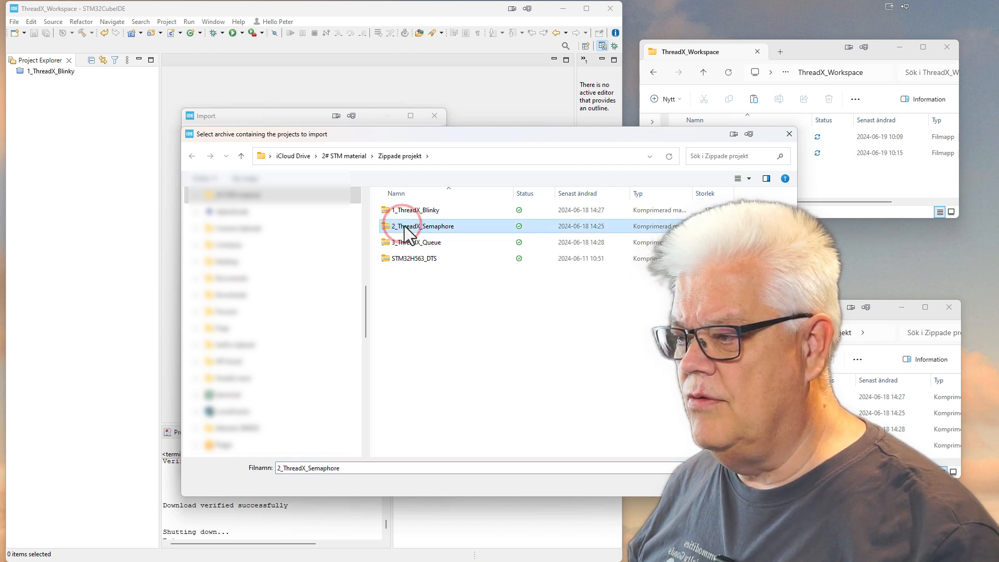
mouse_move(408, 233)
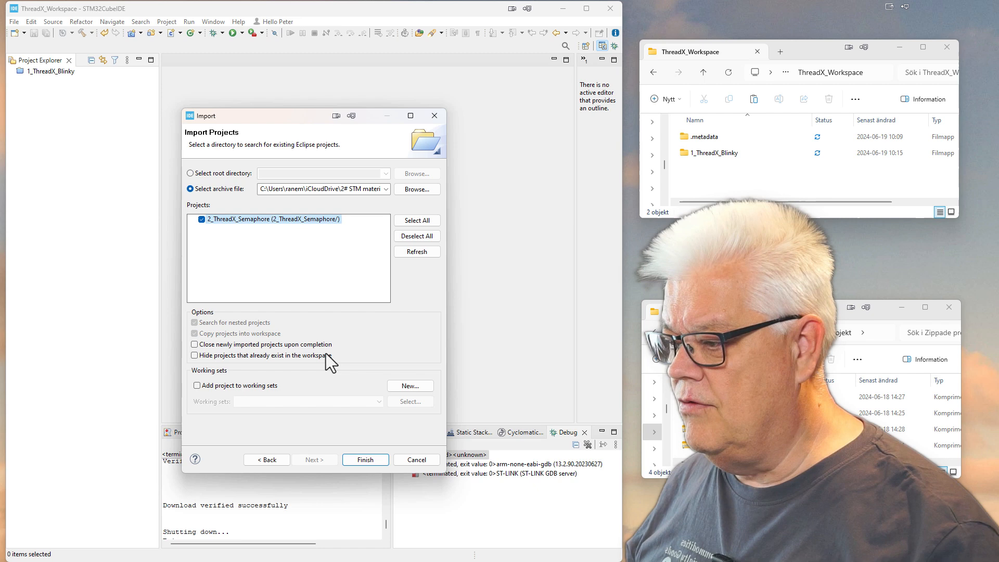
click(364, 460)
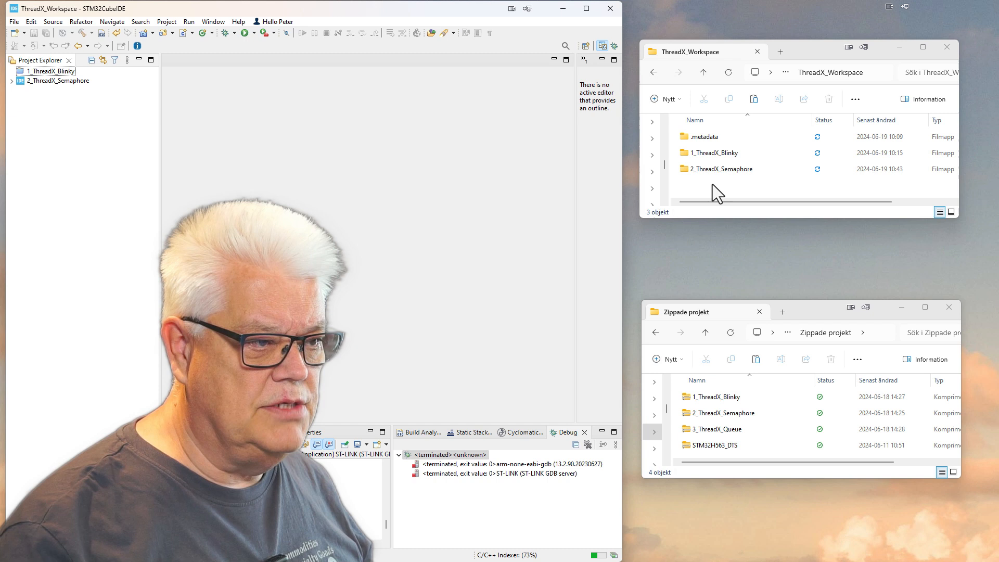
click(721, 168)
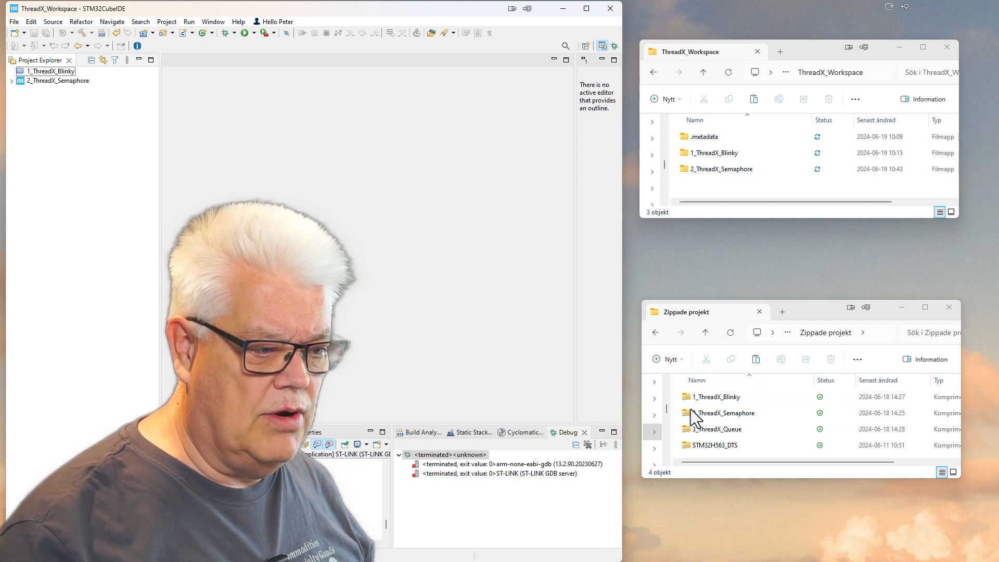
mouse_move(755, 439)
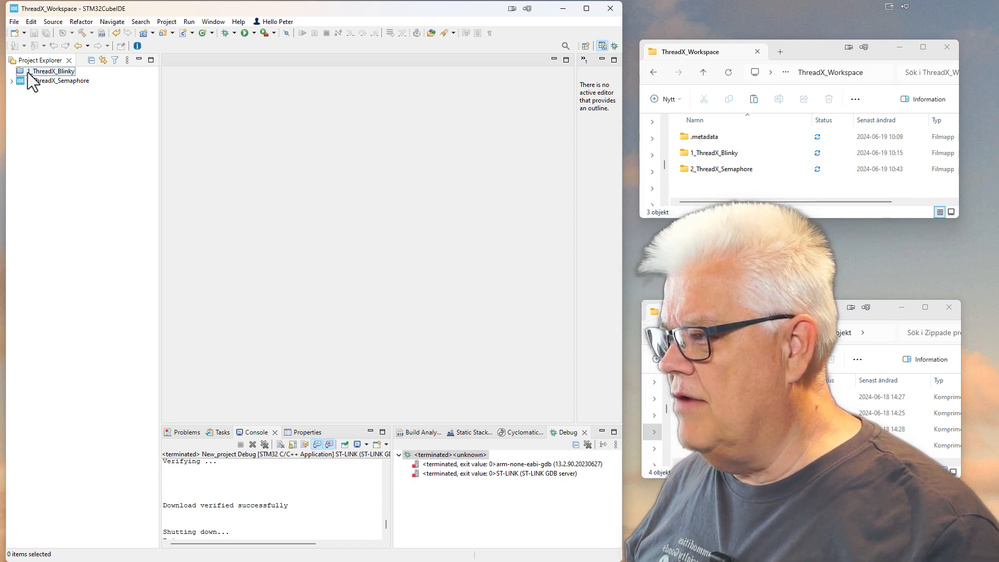
Select and expand 2_ThreadX_Semaphore, then build it with the hammer button.
click(60, 80)
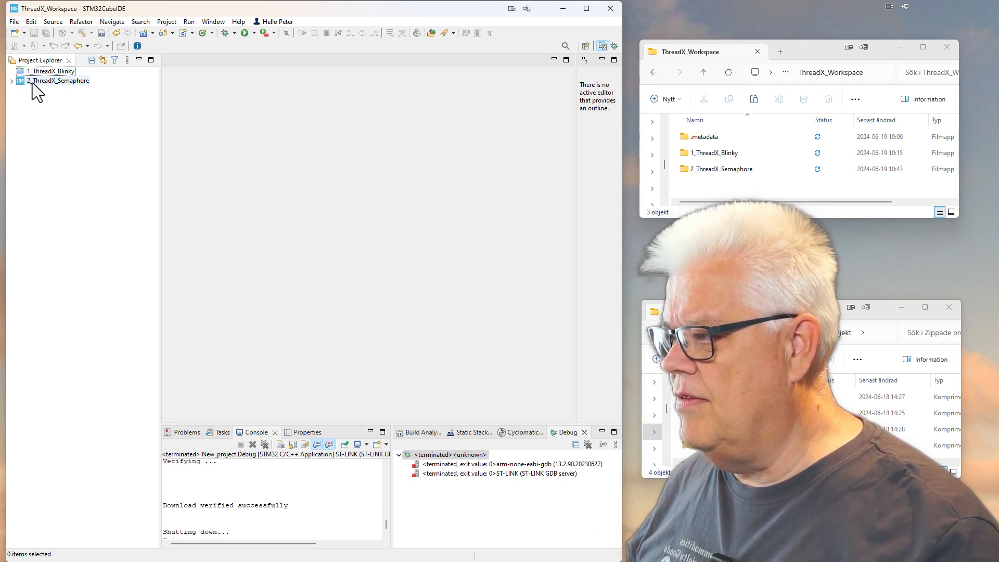
click(11, 82)
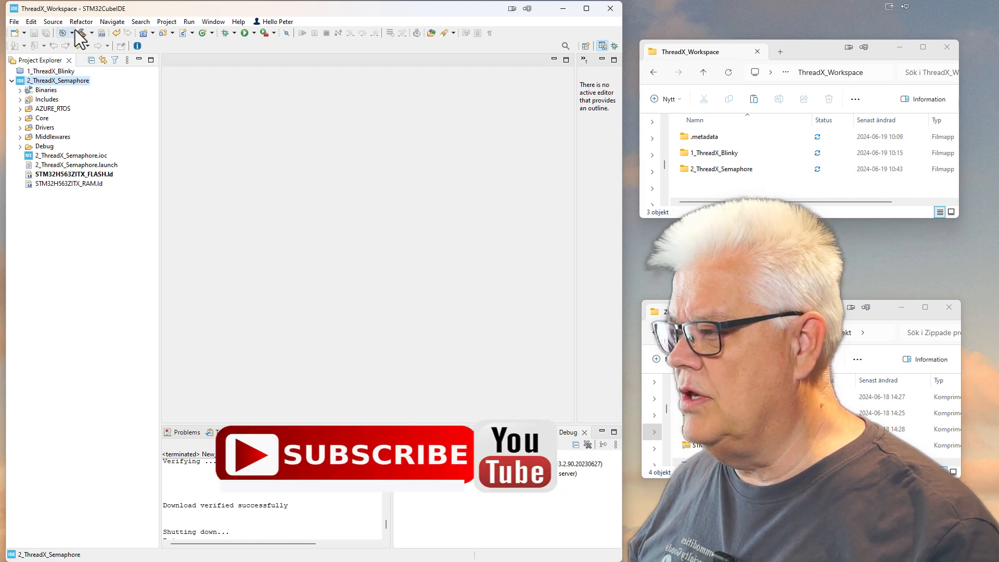
click(80, 32)
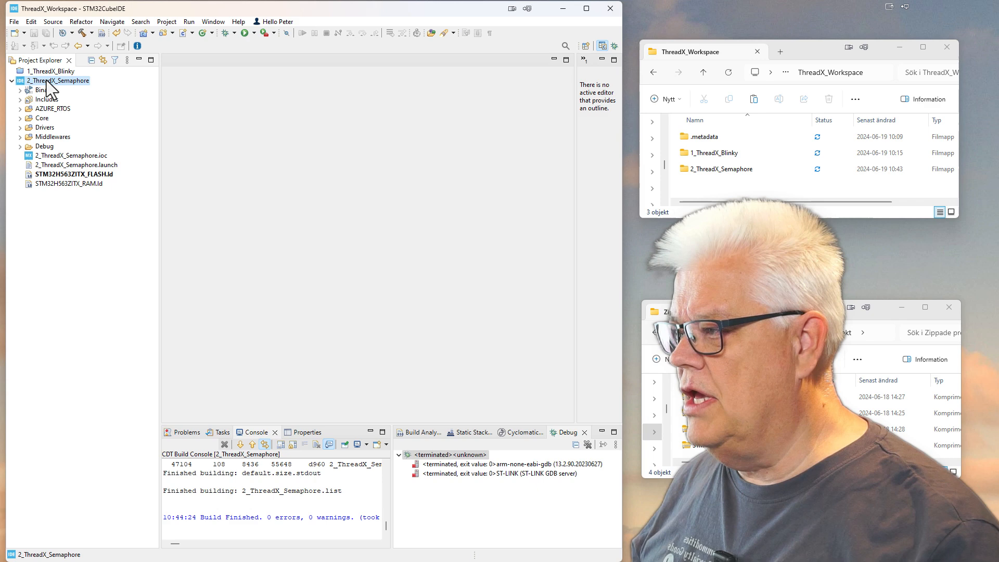
Run Clean Project on 2_ThreadX_Semaphore from its Project Explorer context menu.
right_click(60, 80)
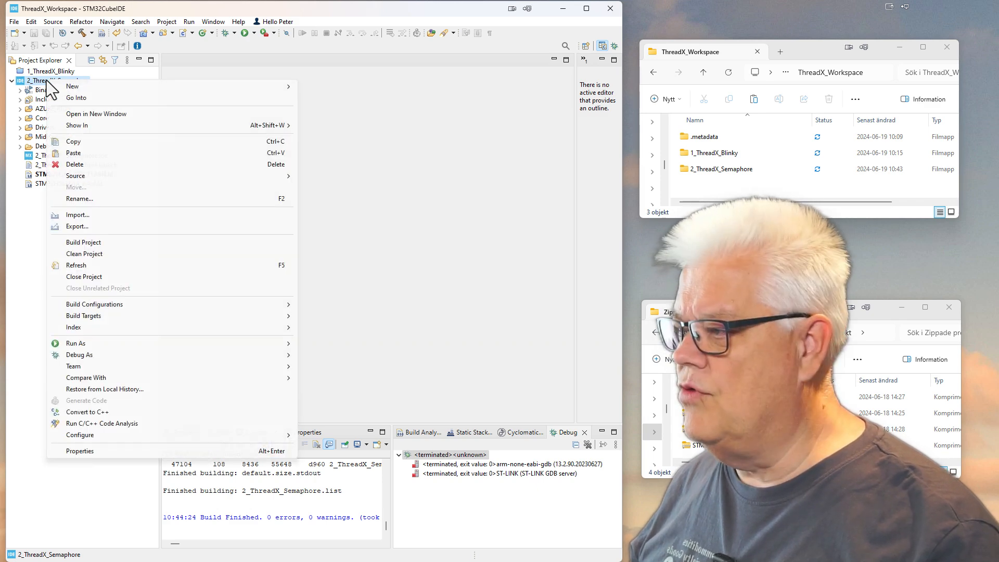
click(83, 253)
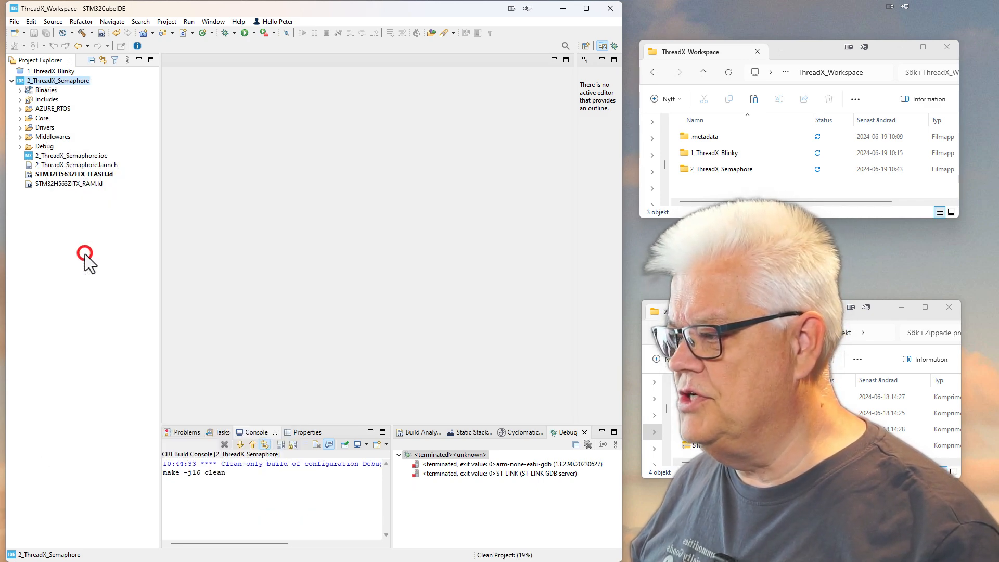